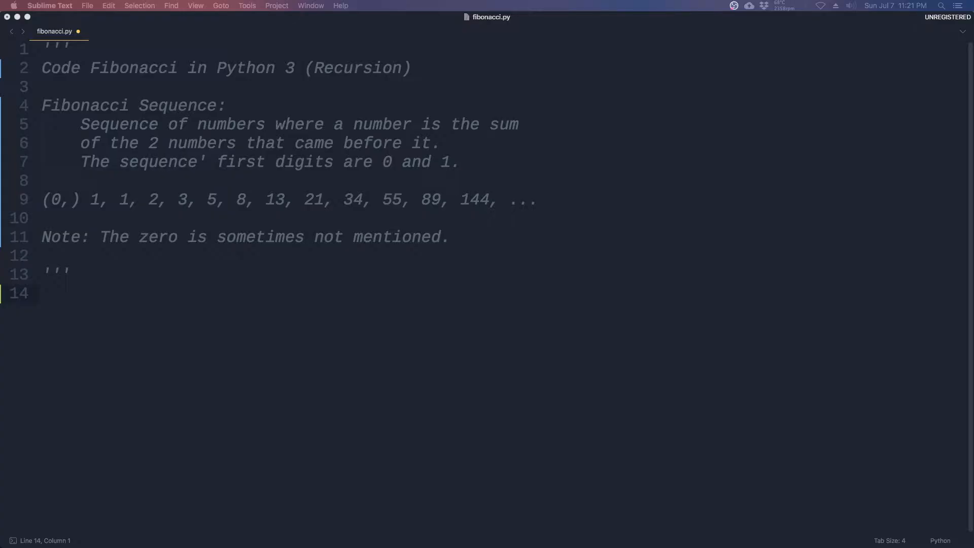
mouse_move(194, 357)
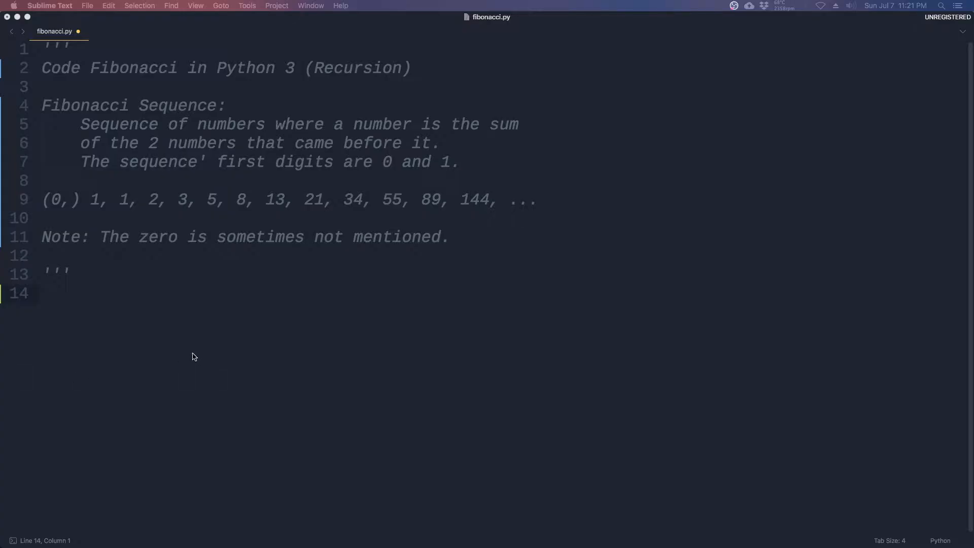
mouse_move(89, 215)
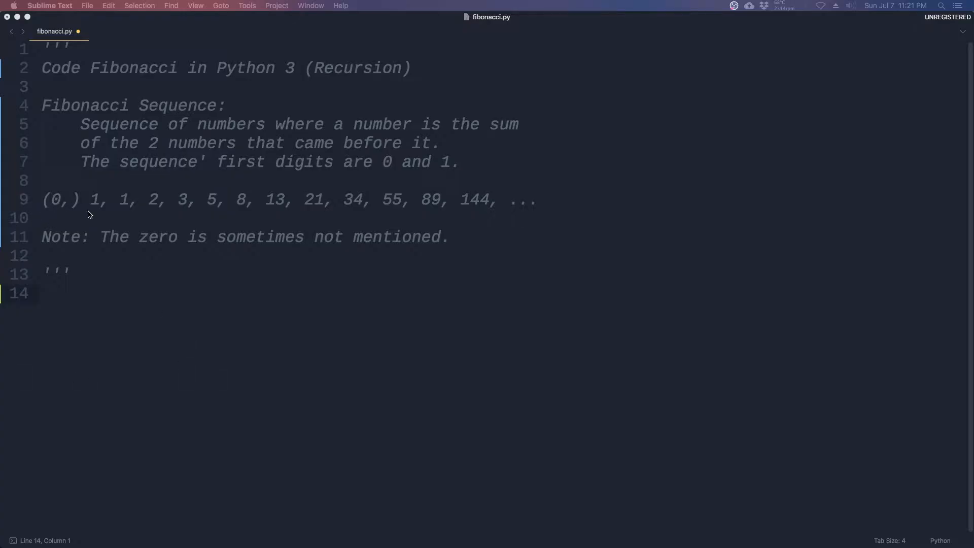
mouse_move(102, 215)
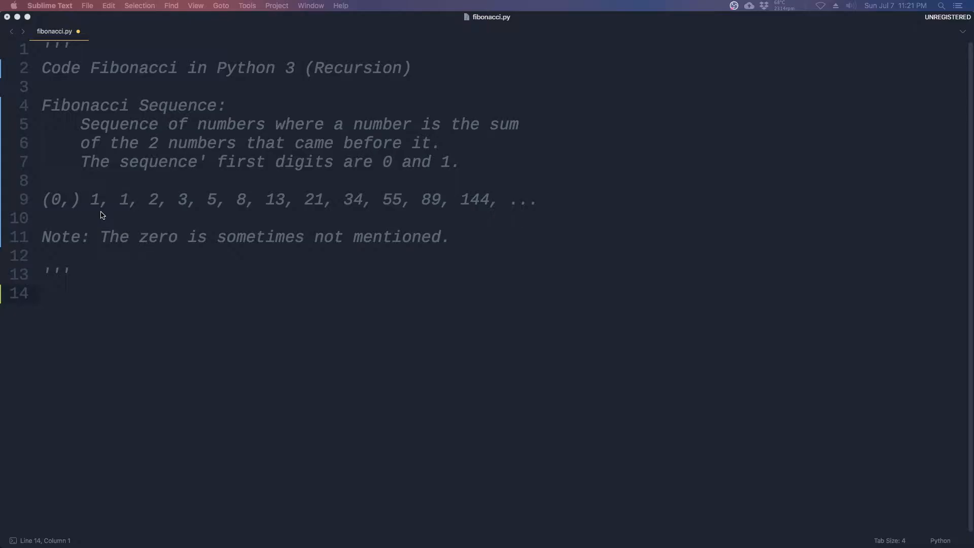
mouse_move(154, 298)
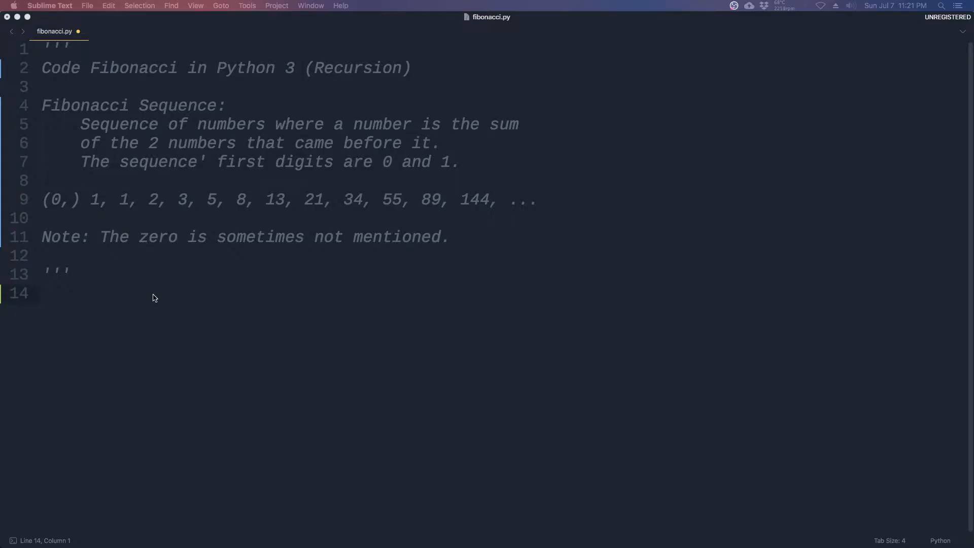
mouse_move(226, 303)
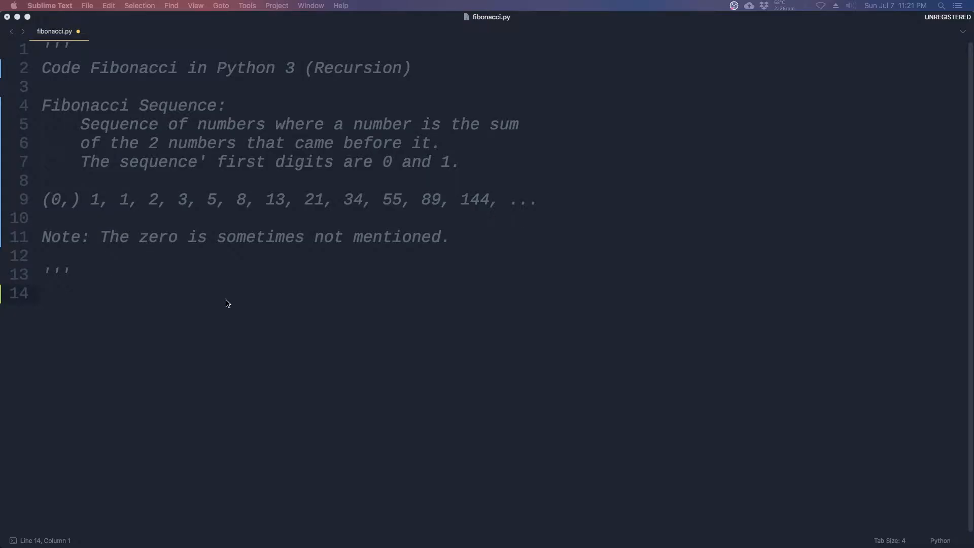
mouse_move(139, 180)
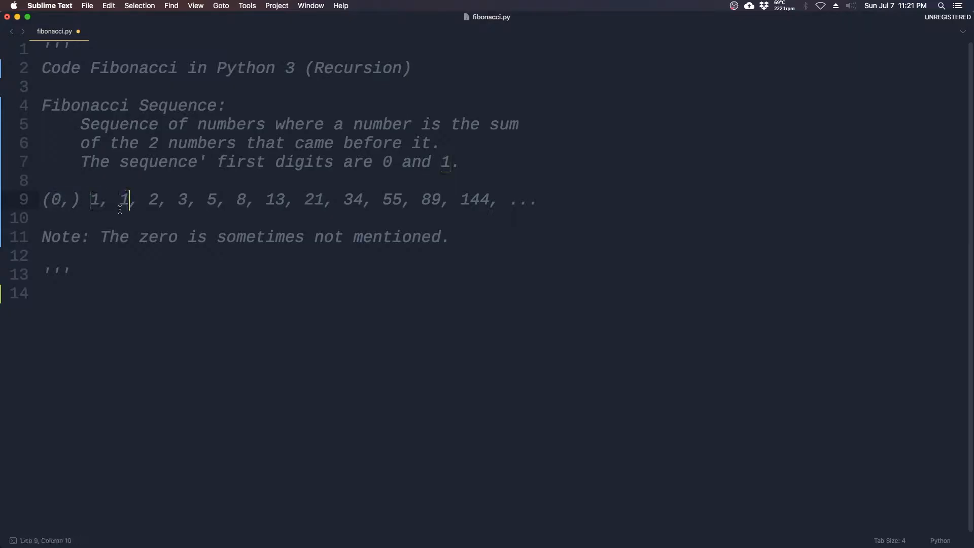
Step: Point out the sequence numbers 0, 3, 5 and 13 in the docstring, then start a line below it
left_click(61, 199)
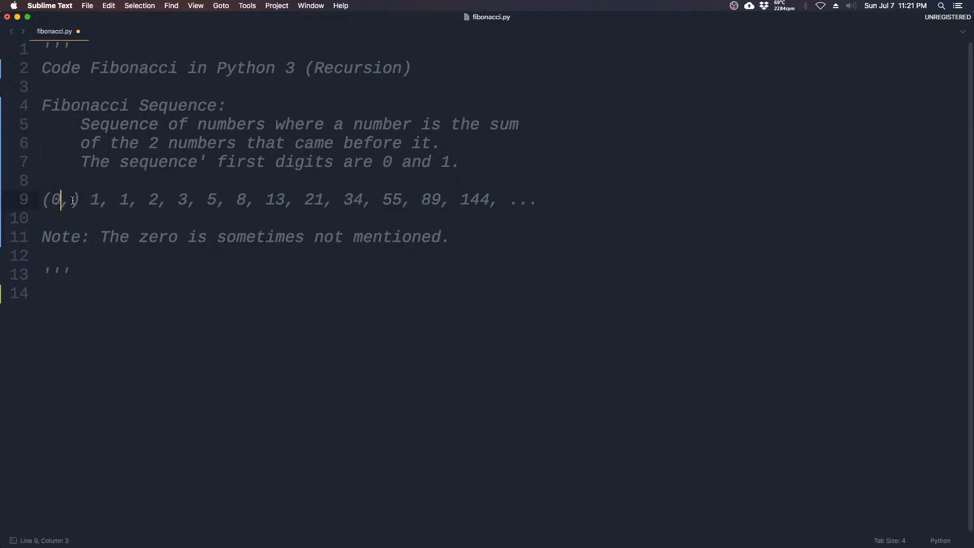
left_click(188, 199)
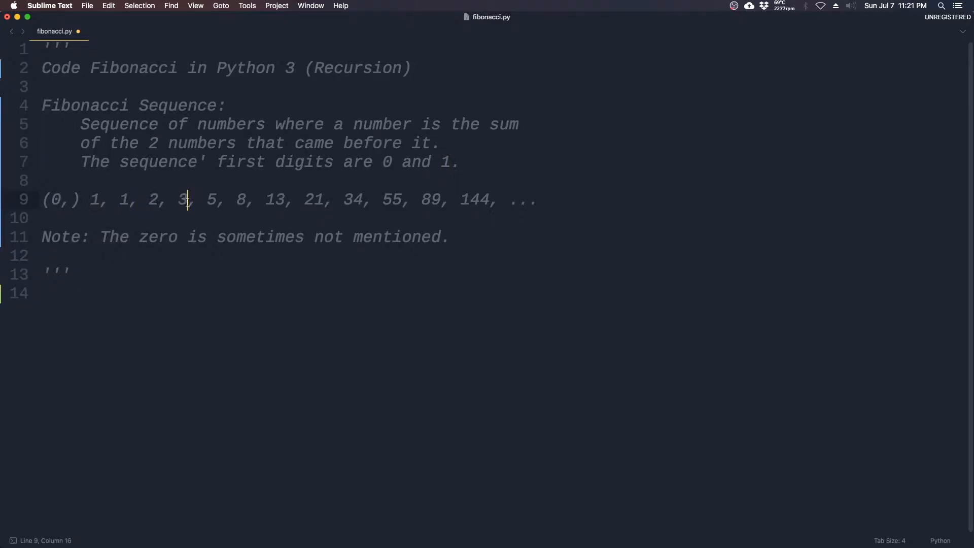
double_click(211, 199)
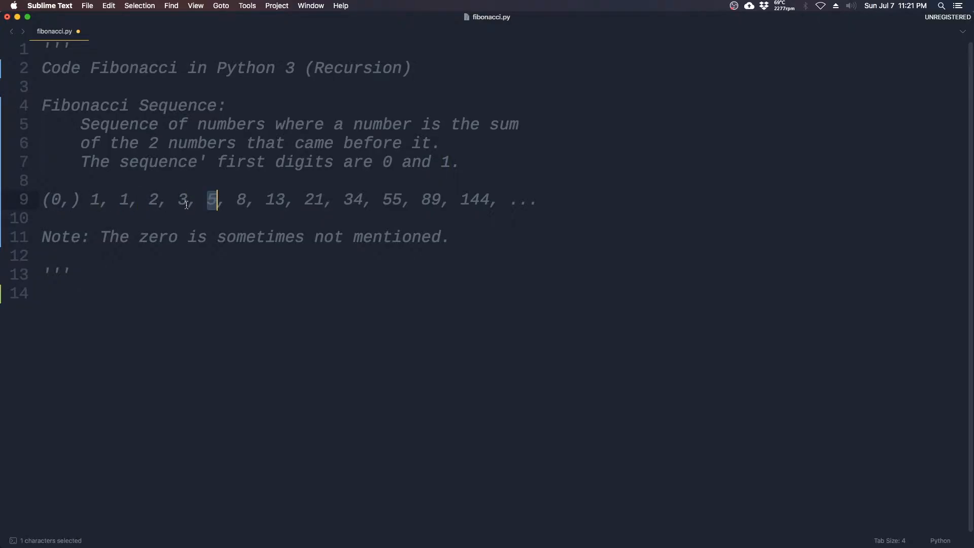
double_click(274, 199)
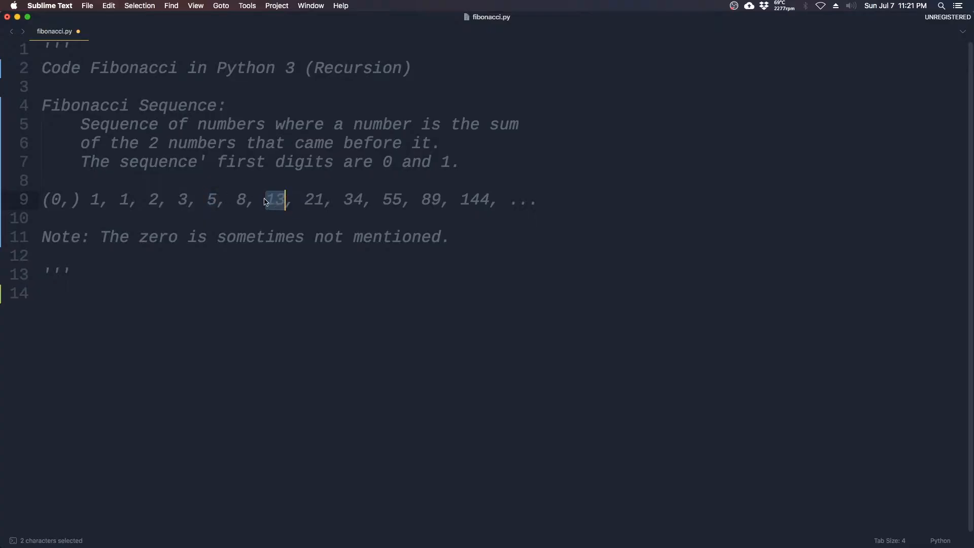
left_click(174, 256)
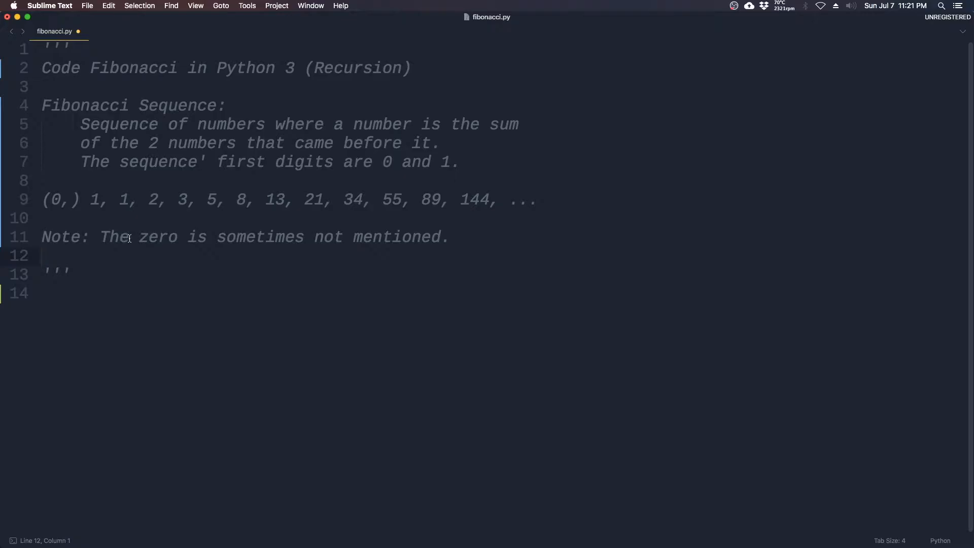
mouse_move(88, 207)
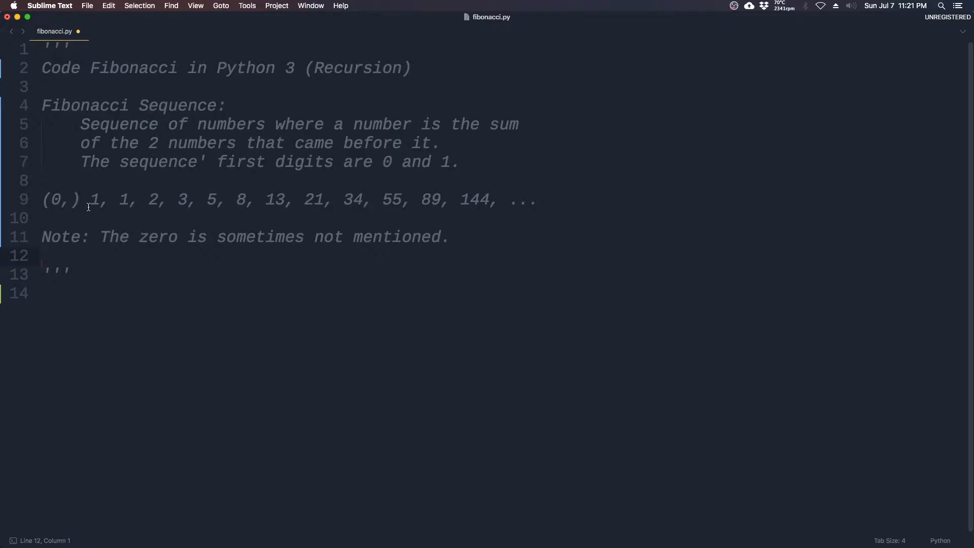
left_click(96, 266)
type("d")
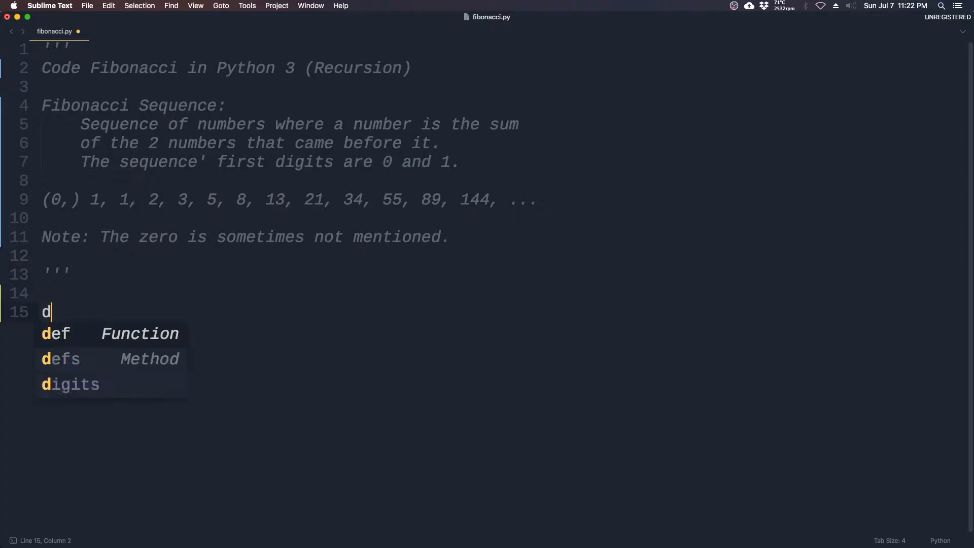
Step: Write the header def fibonacci(i): below the docstring
type("ef fiboa")
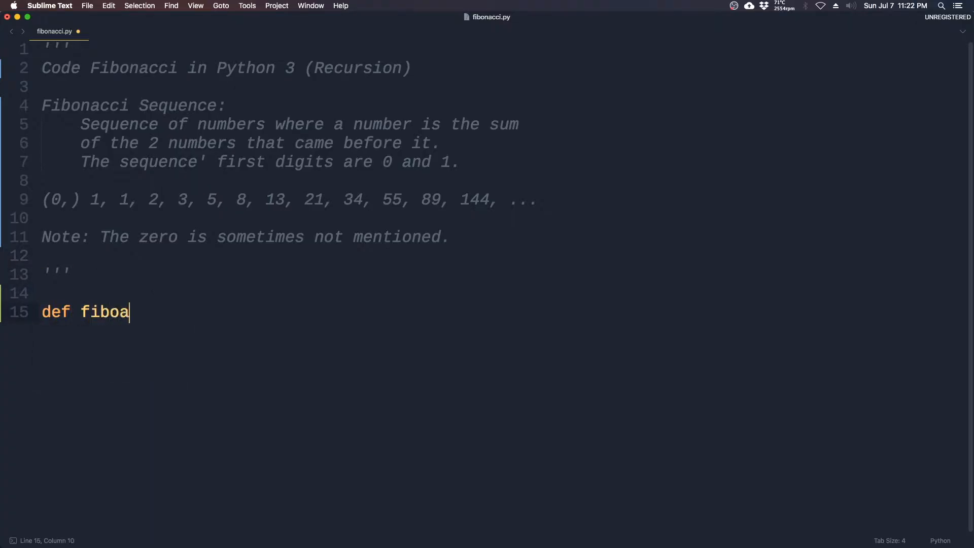
type("nacci()")
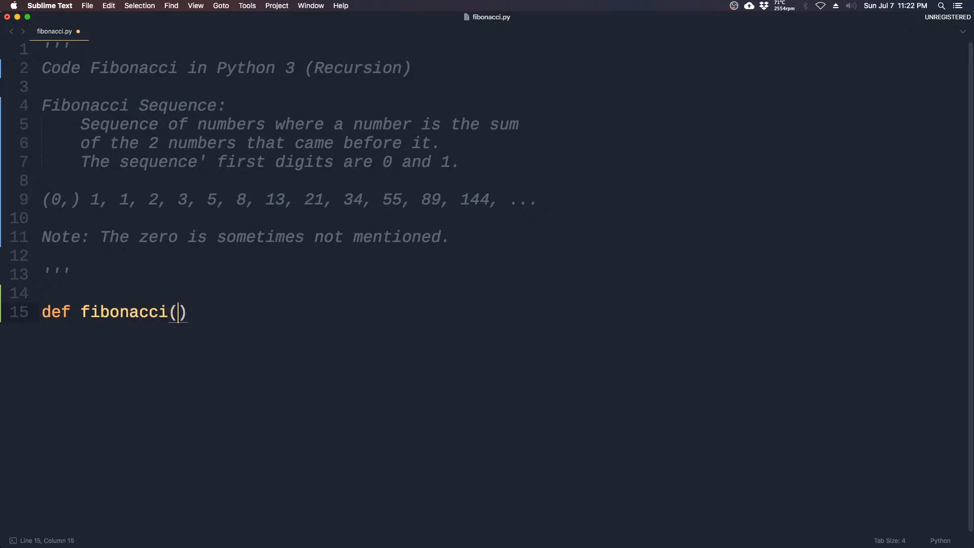
type("i):")
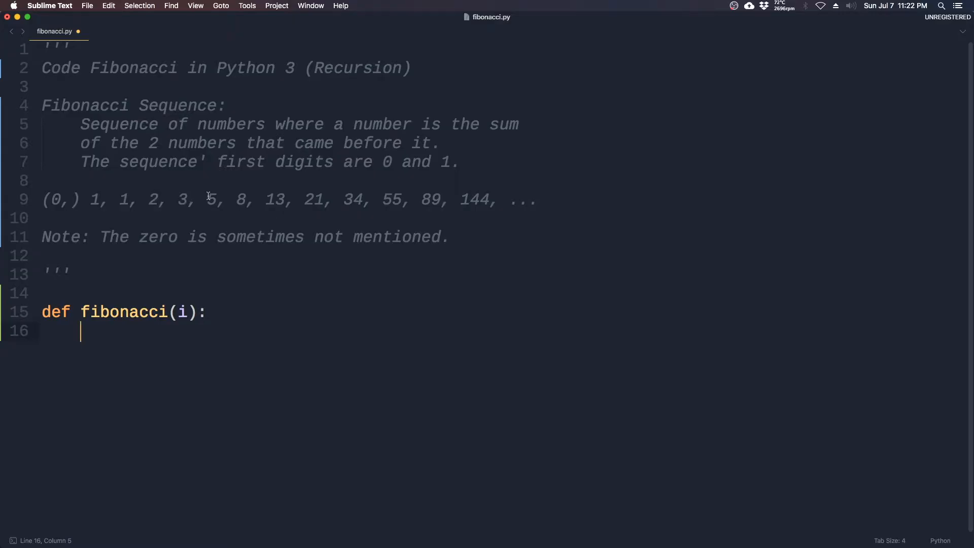
mouse_move(463, 216)
type("if i == 0:")
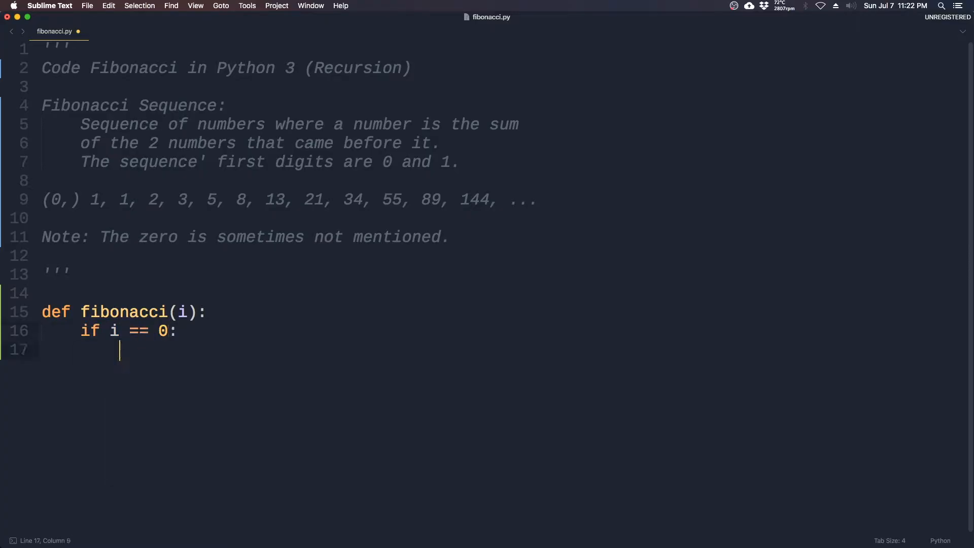
Step: Add the branches if i == 0: return 0, elif i == 1: return 1, and else:
type("return 0")
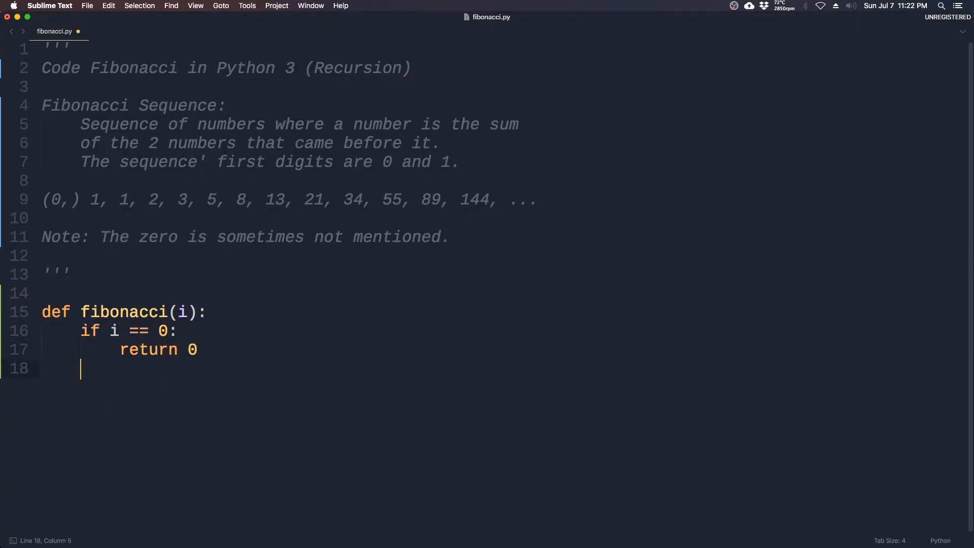
type("elif i == 1:")
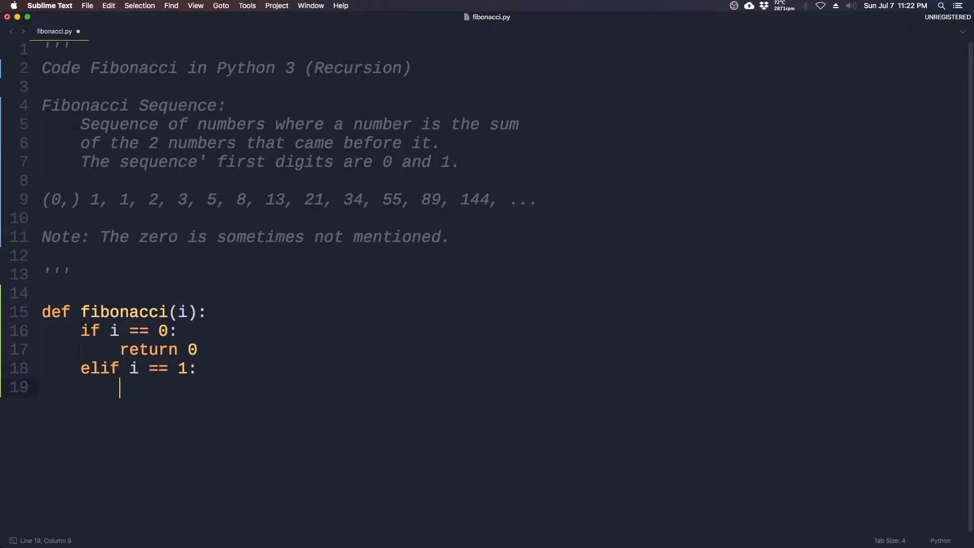
type("return 1")
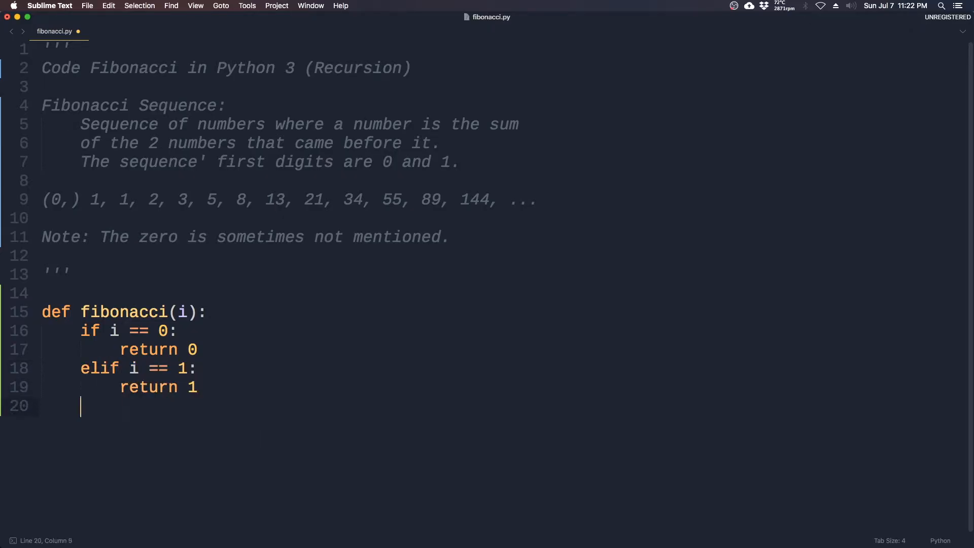
type("else:")
type("return")
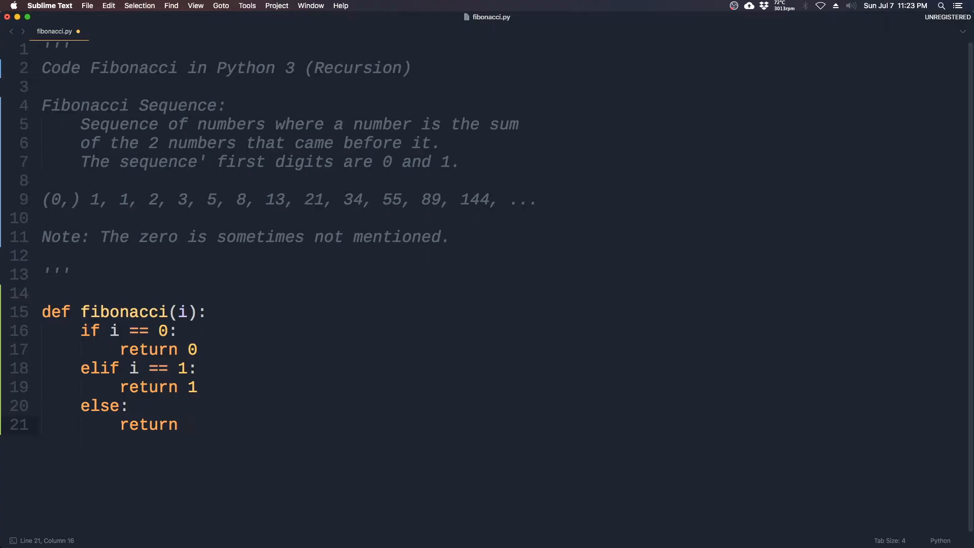
Step: Complete the else branch with return fibonacci(i-2) + fibonacci(i-1)
type("fibonacci()")
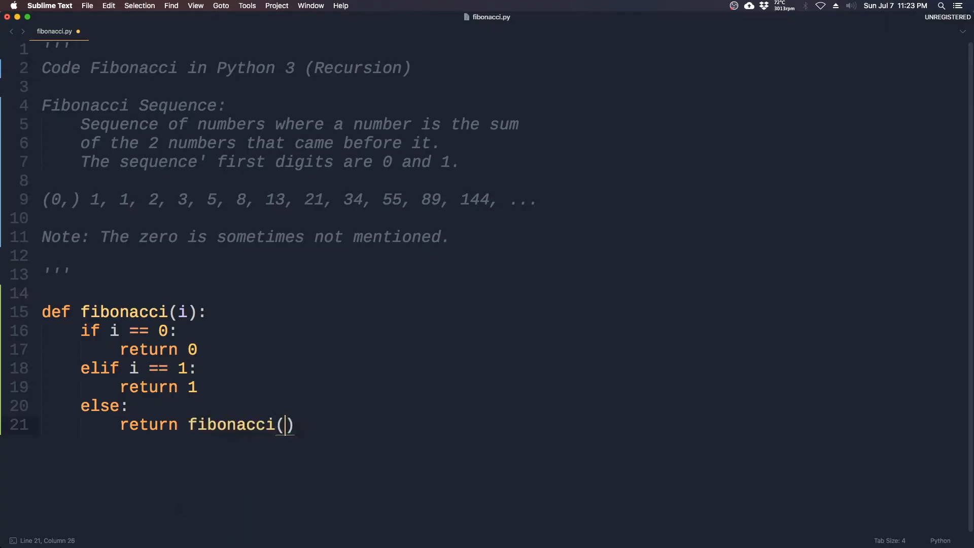
type("i-2")
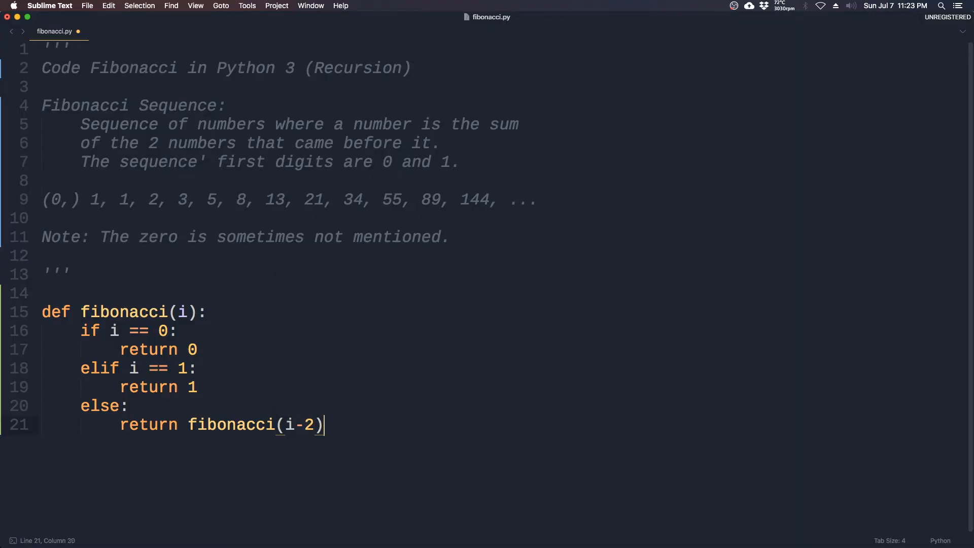
type("+ fibonacci(")
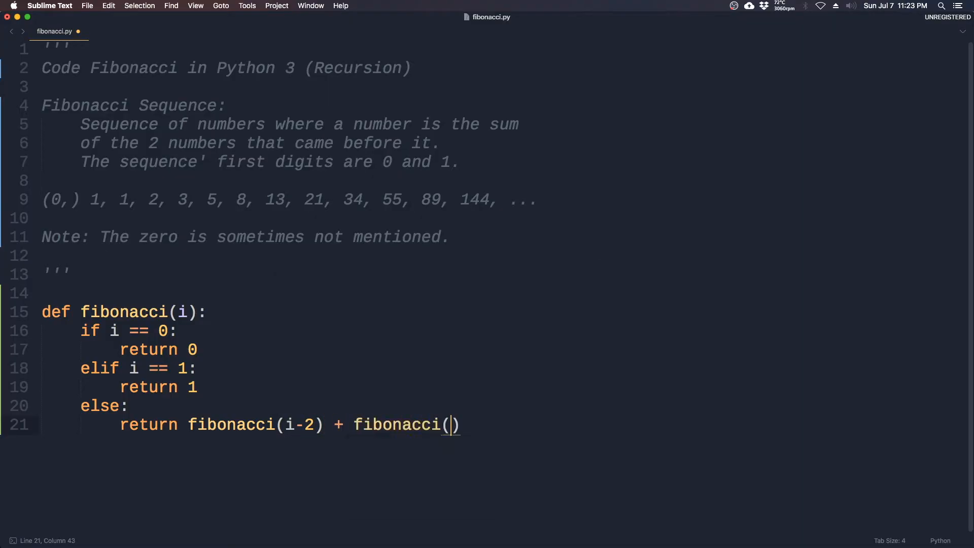
type("i-1")
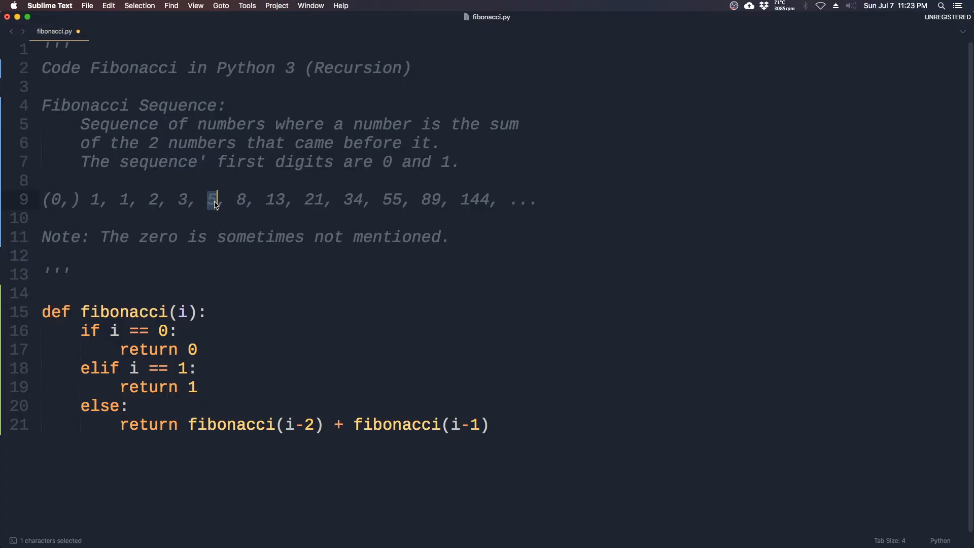
mouse_move(286, 427)
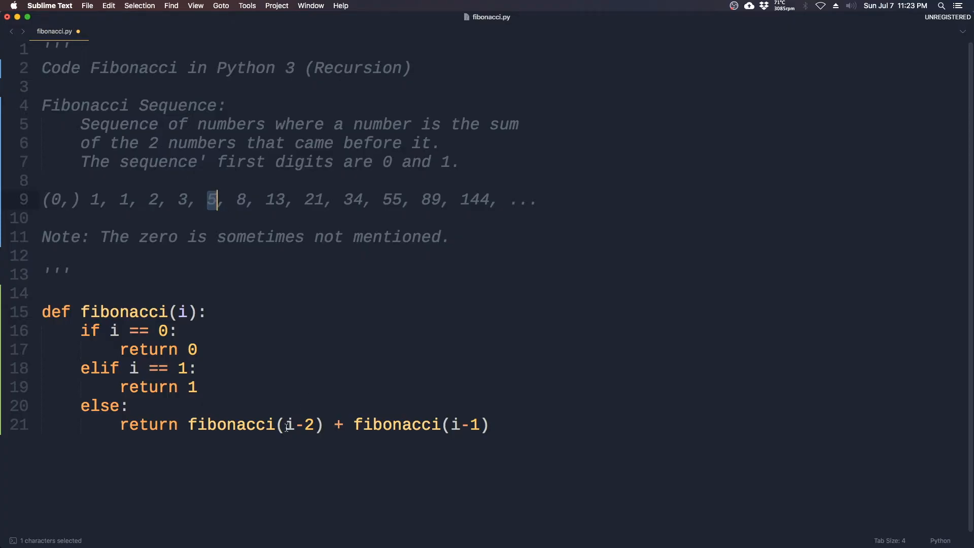
mouse_move(269, 374)
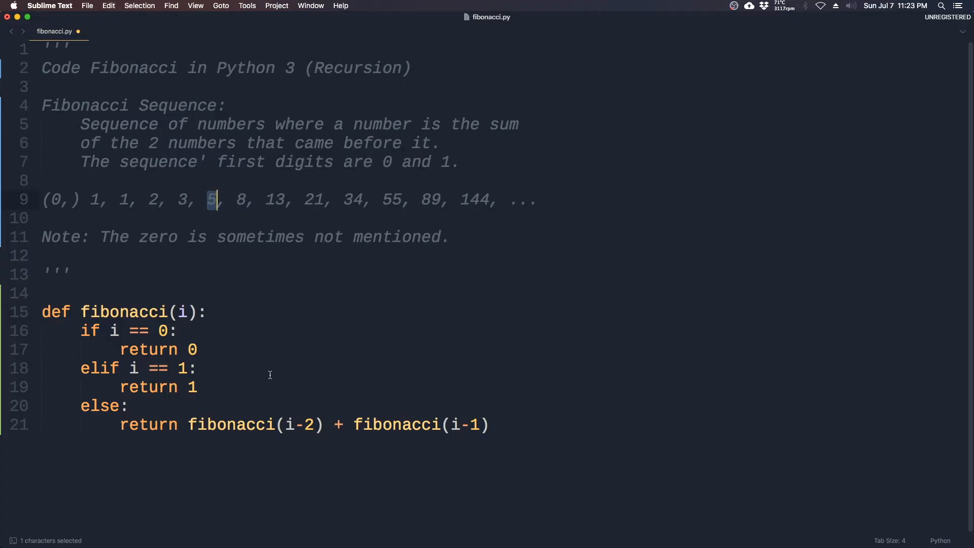
mouse_move(190, 209)
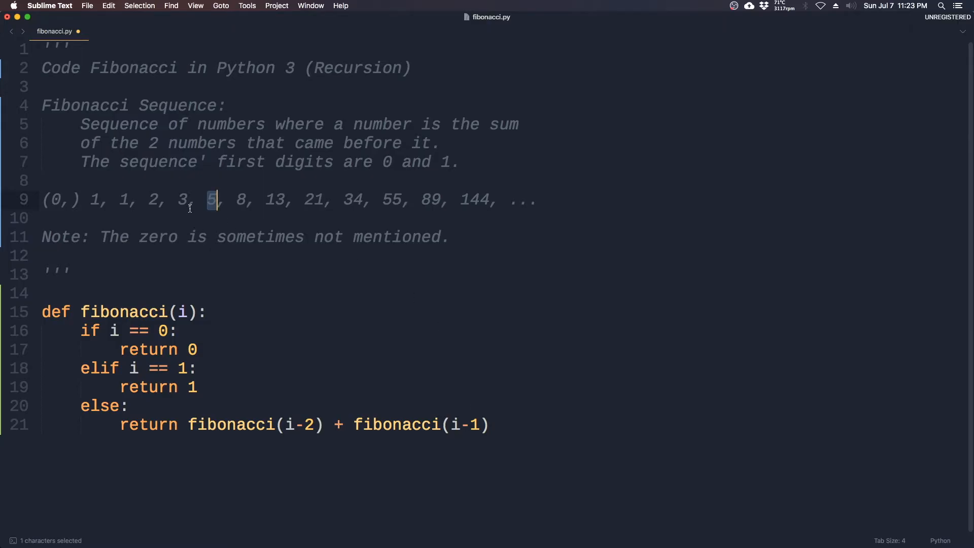
left_click(548, 432)
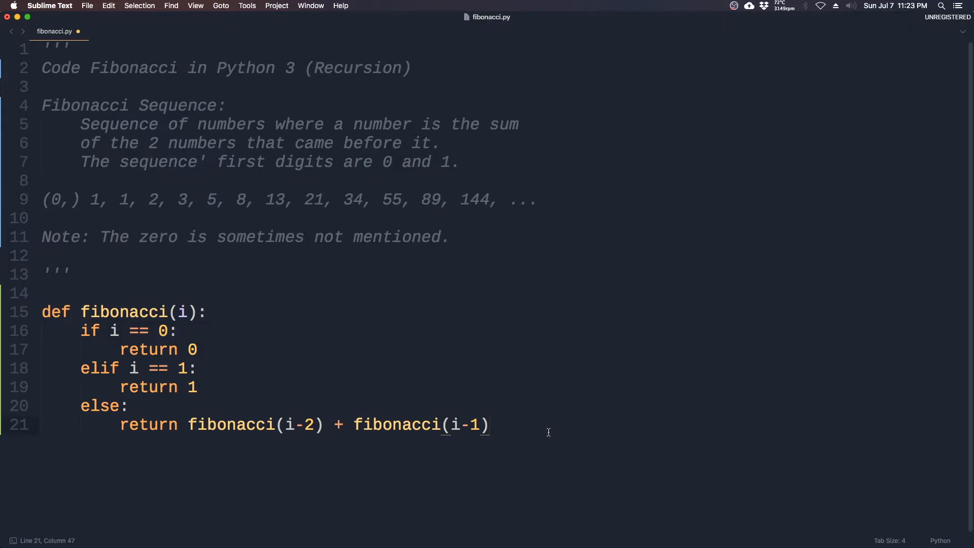
key("Return")
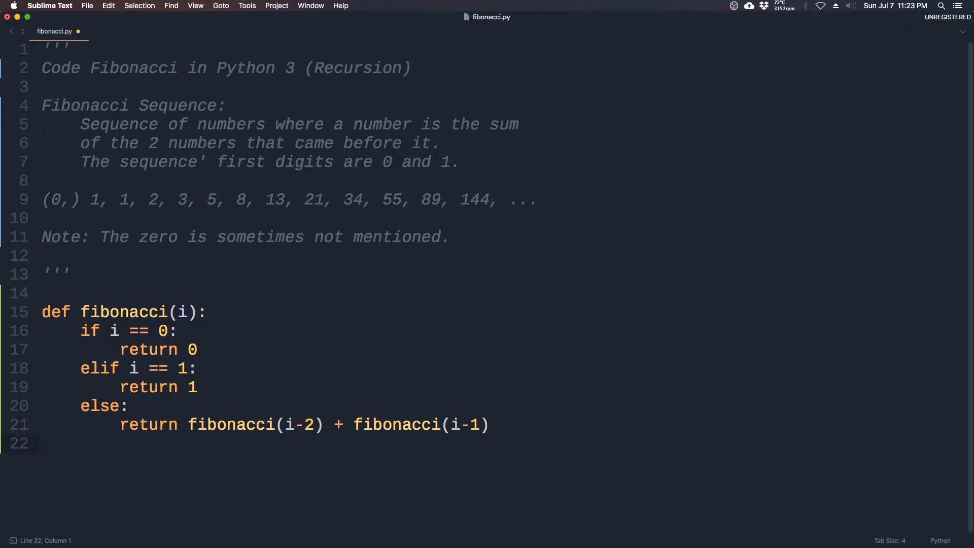
Step: Add print(fibonacci(5)) on a new line and rebuild with other arguments, ending at output 34
key("Return")
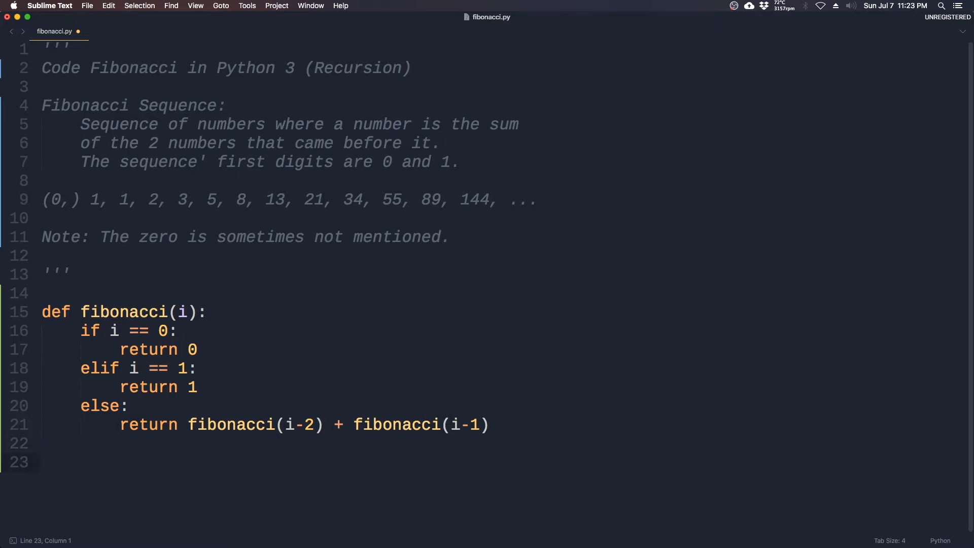
type("print(fobi)")
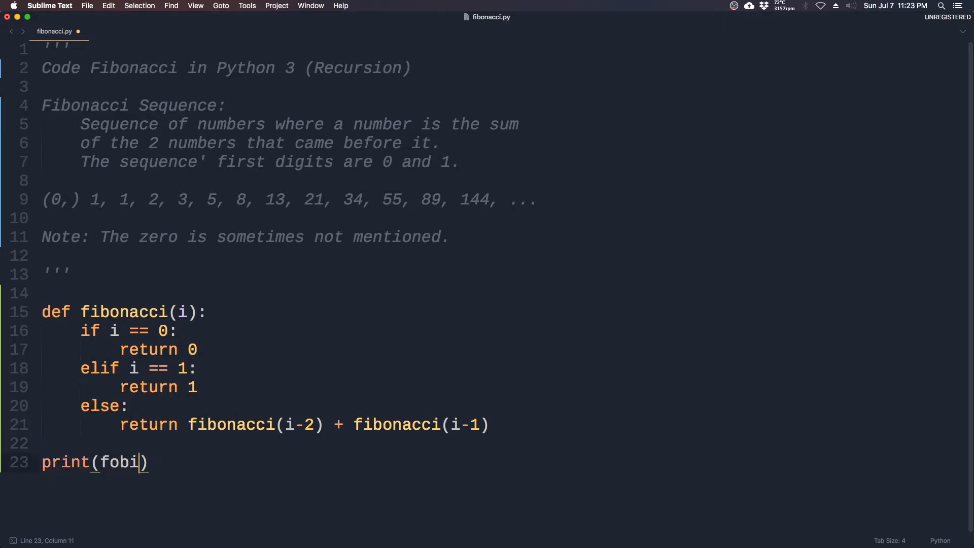
key("backspace")
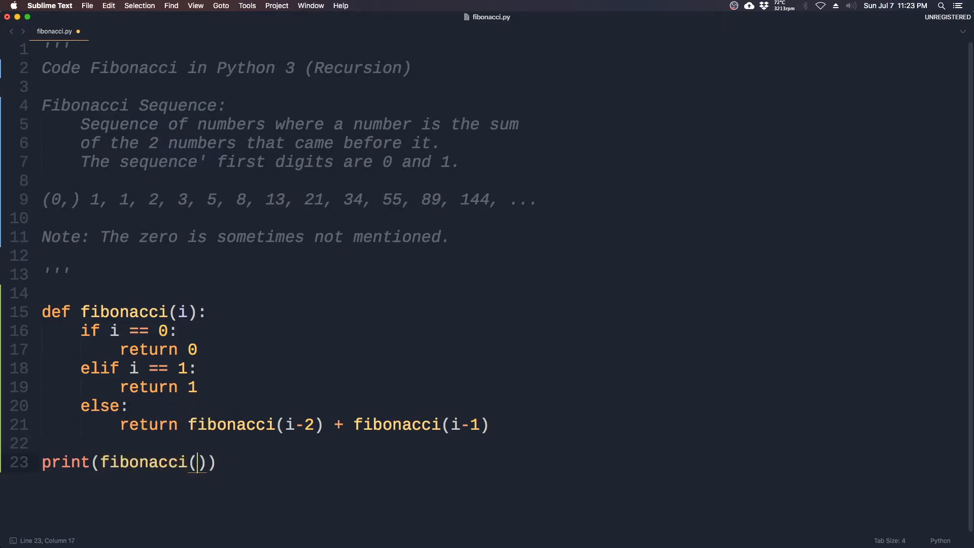
type("5")
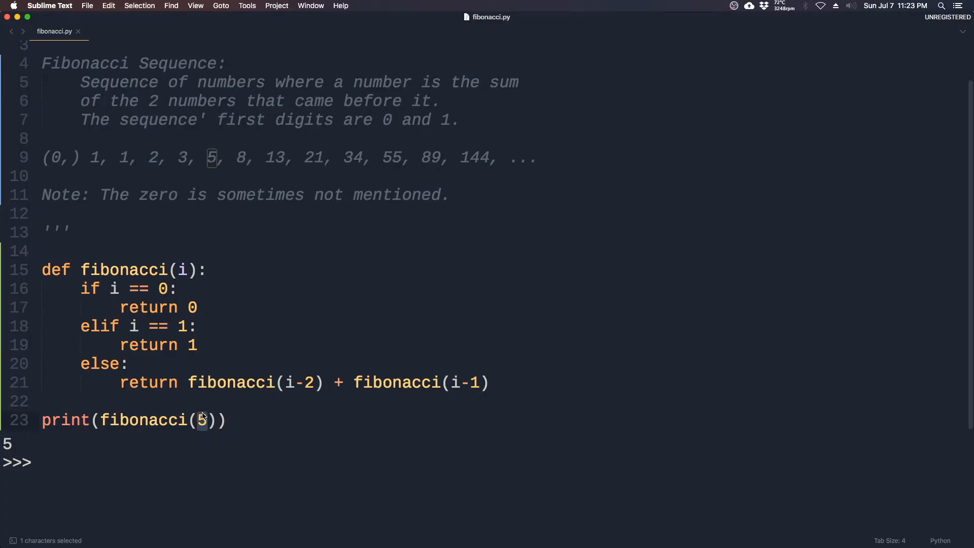
type("7")
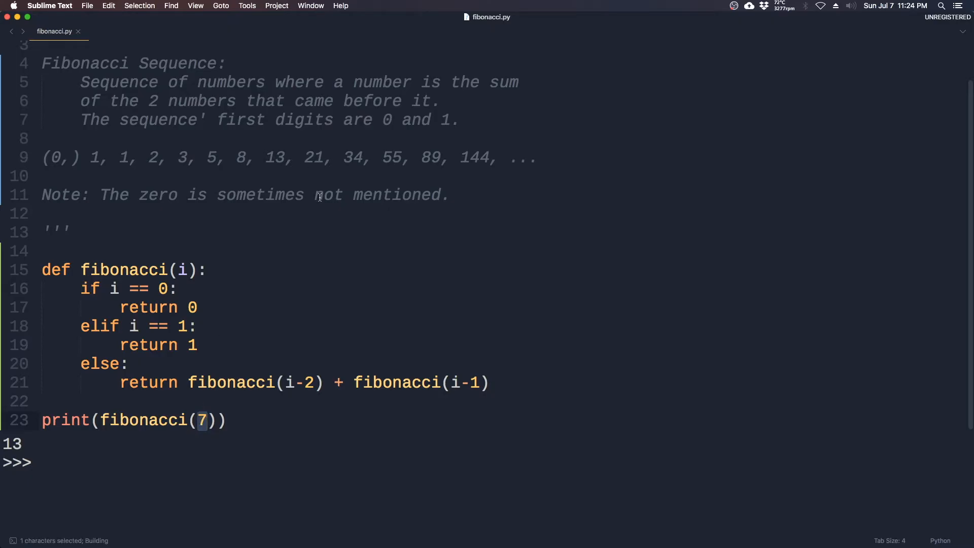
type("8")
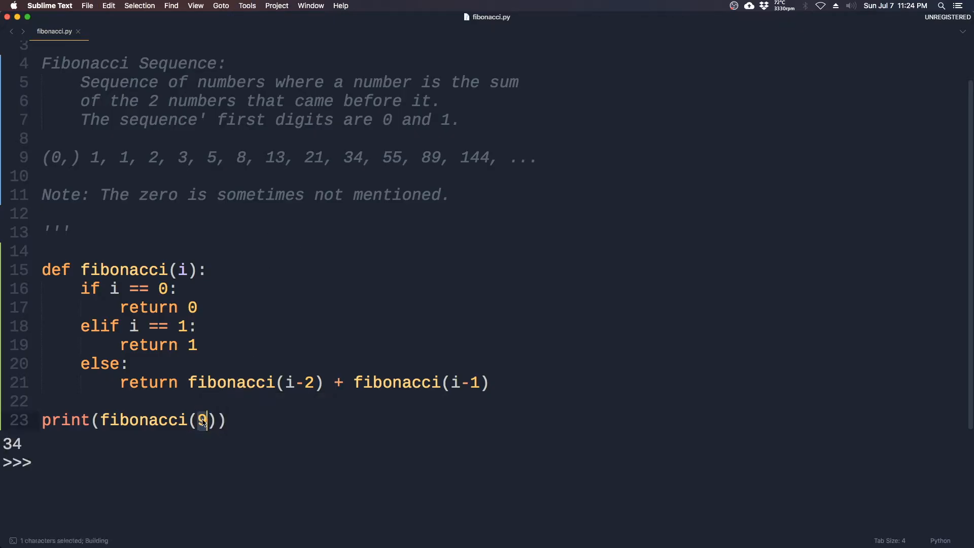
Step: Replace the single print with a loop 'for x in range(10):' printing fibonacci(x)
type("x")
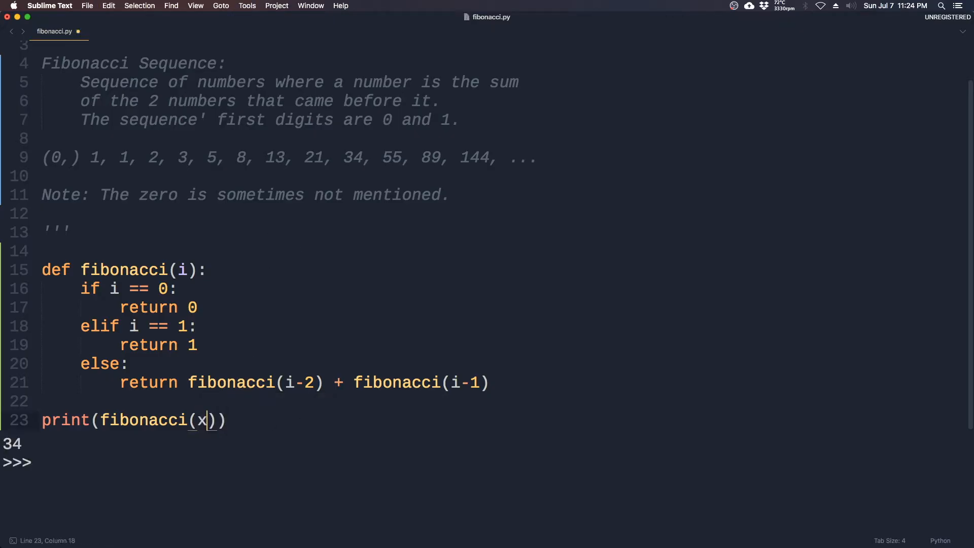
left_click(55, 401)
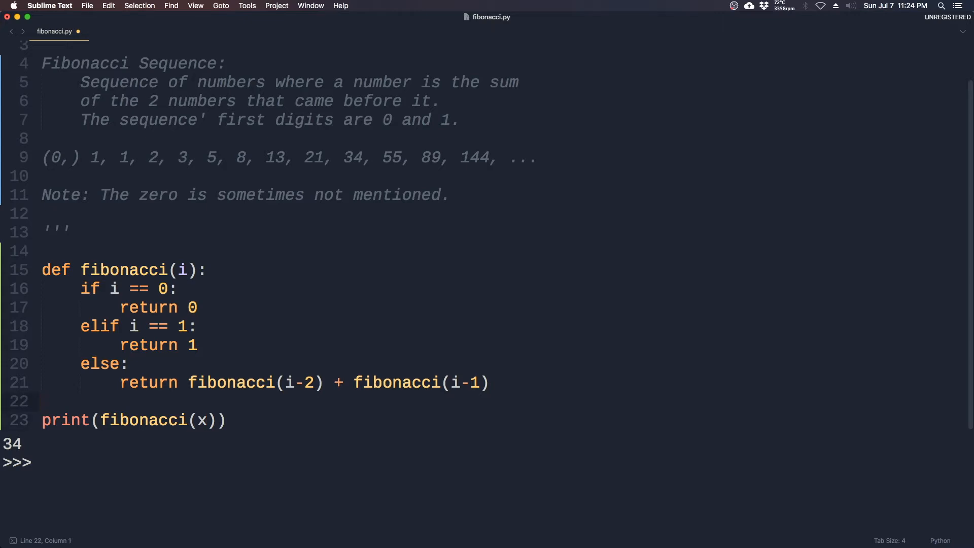
type("for x")
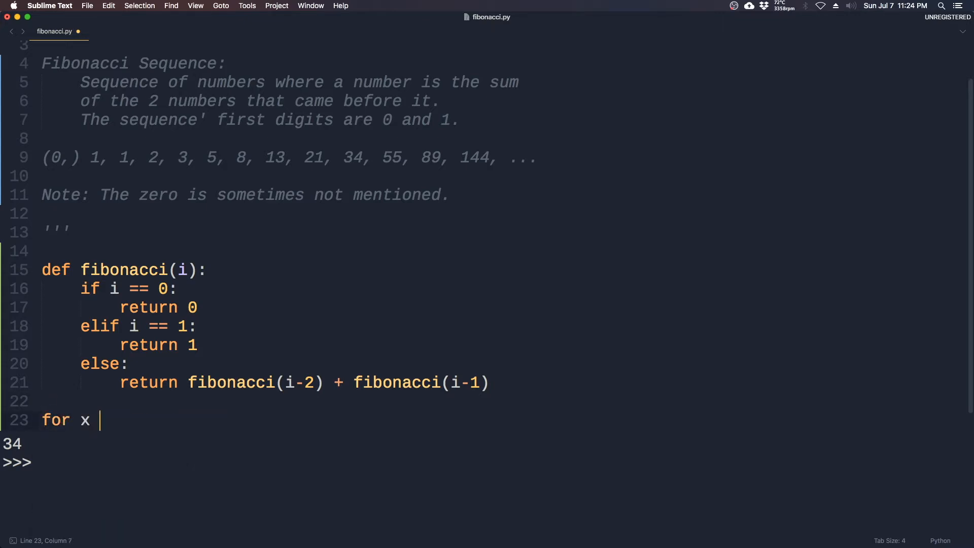
type("in range()")
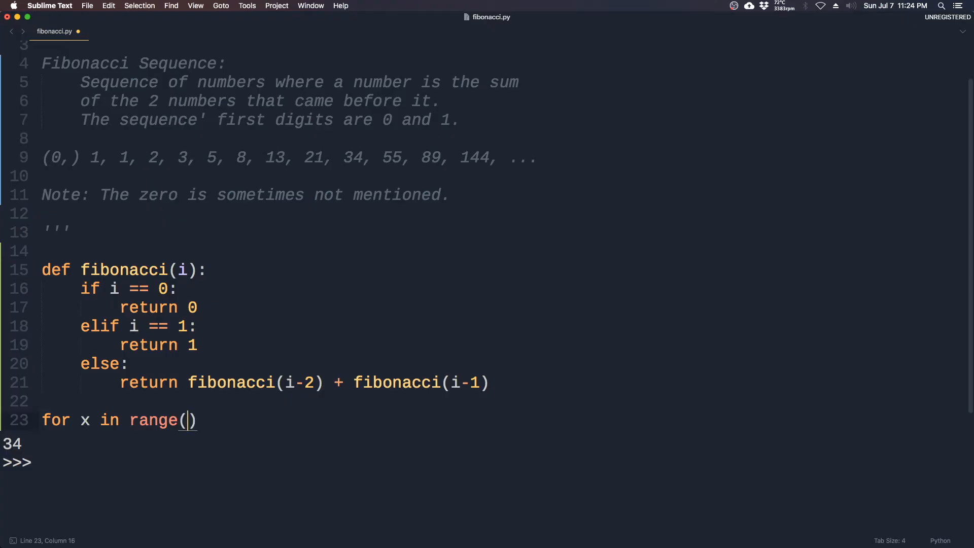
type("10):")
type("print(fibonacci(x))")
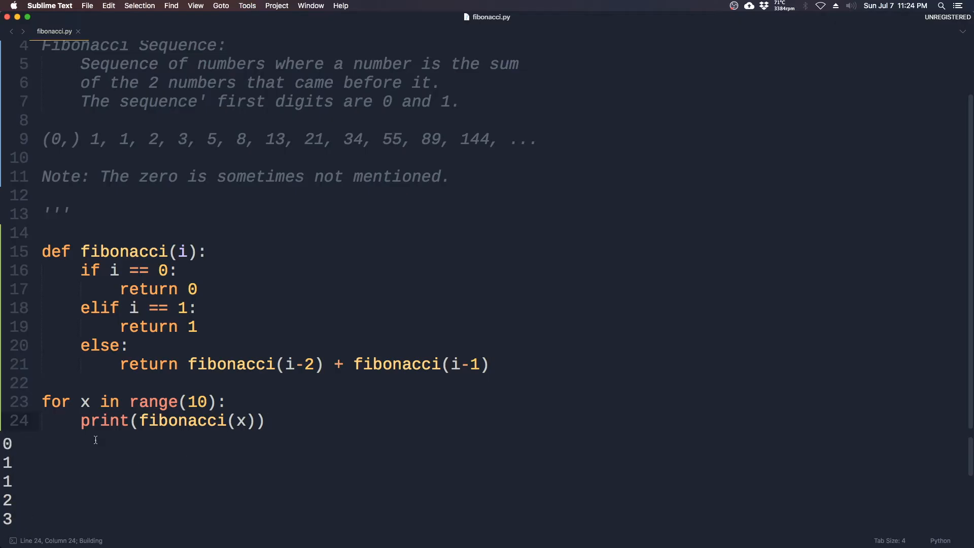
mouse_move(101, 437)
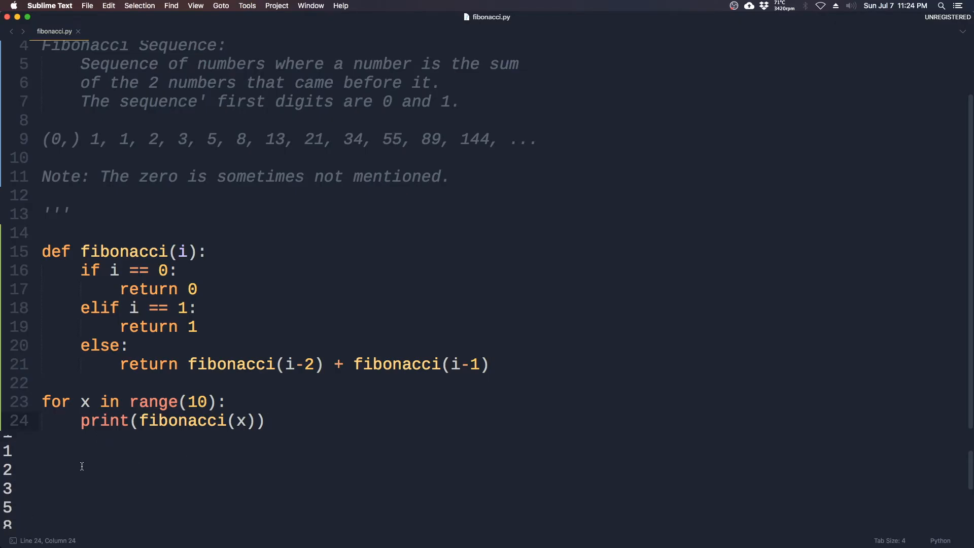
Step: Change the range limit from 10 to 13 and rebuild to list numbers up to 144
scroll("down", 3)
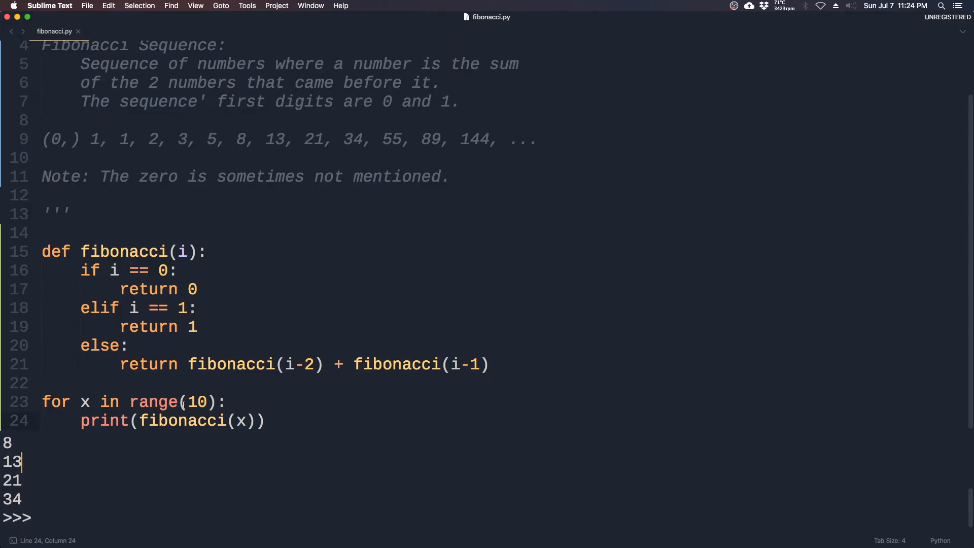
left_click(185, 402)
type("3")
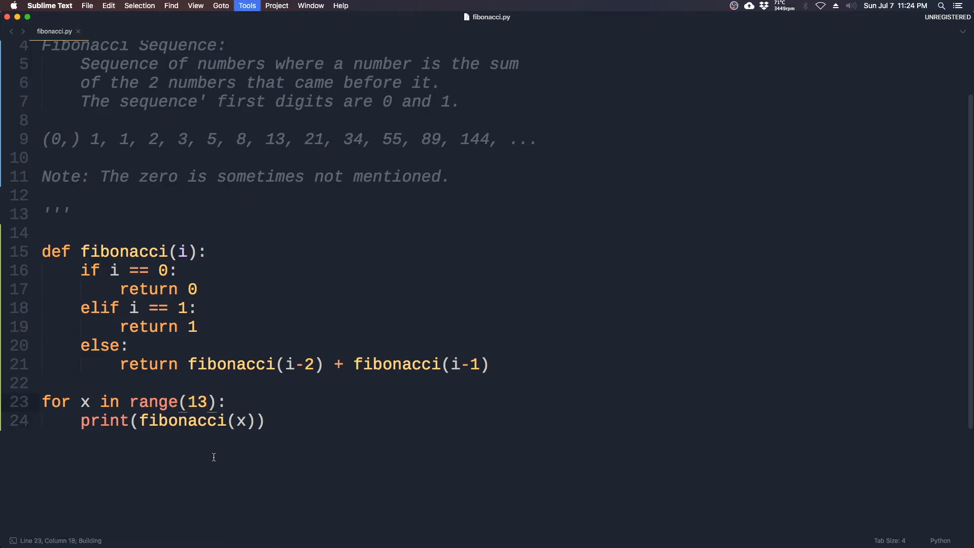
left_click(246, 6)
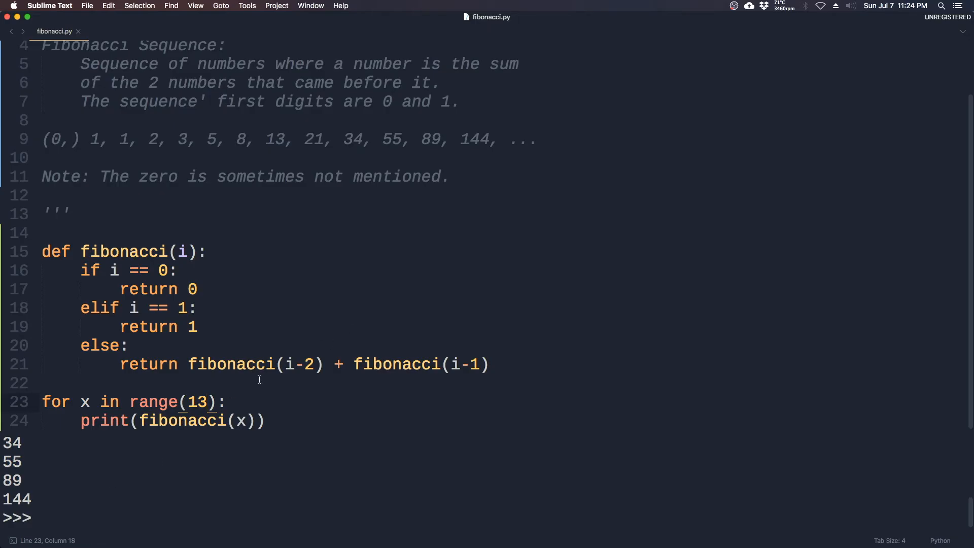
scroll("up", 3)
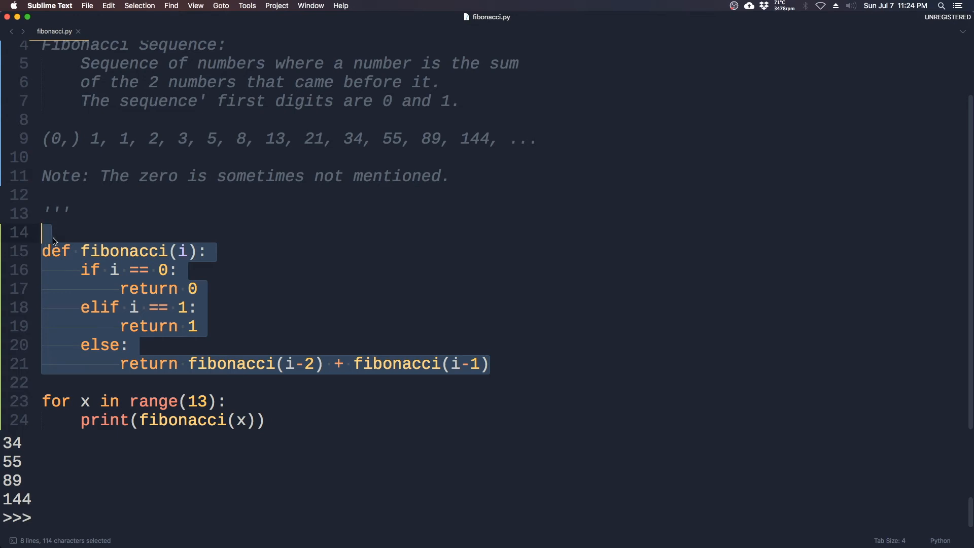
left_click(150, 269)
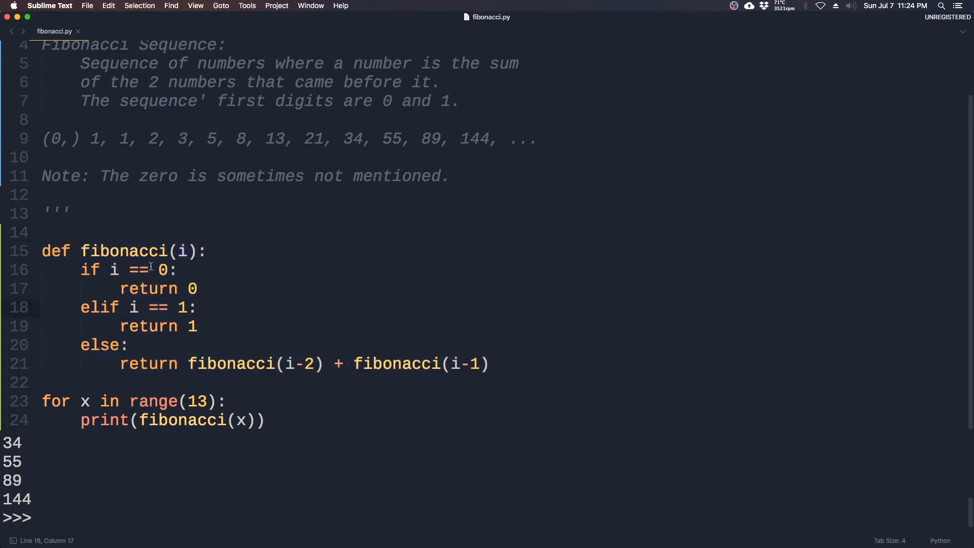
mouse_move(322, 262)
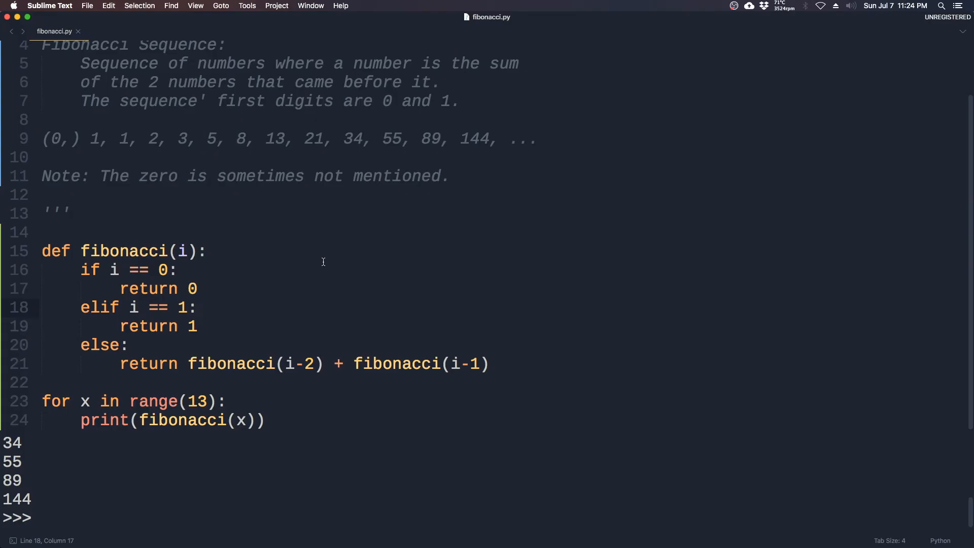
left_click(266, 377)
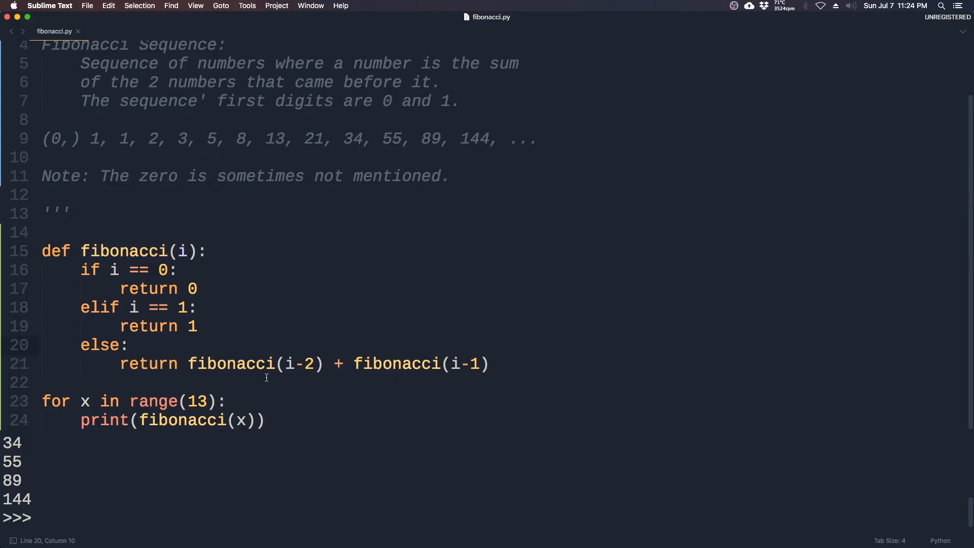
mouse_move(128, 336)
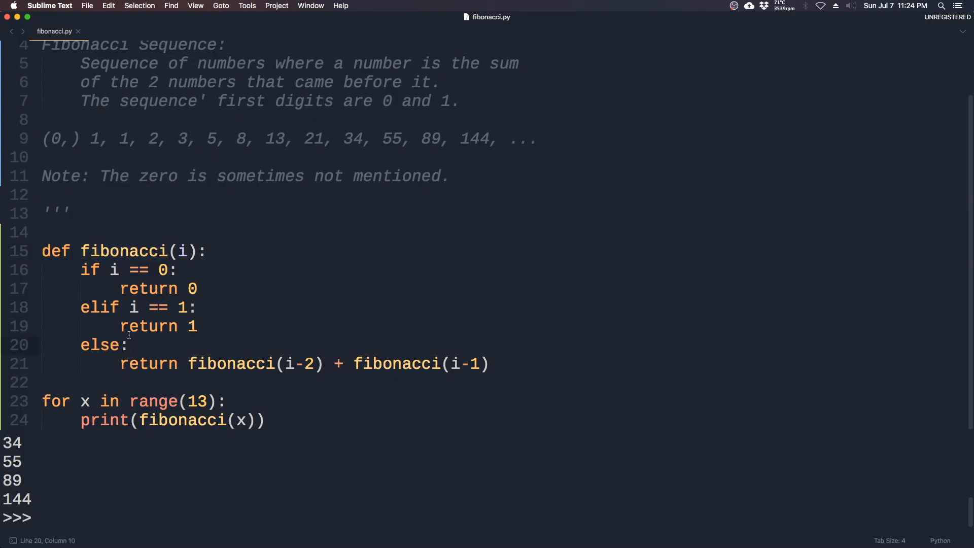
left_click(199, 326)
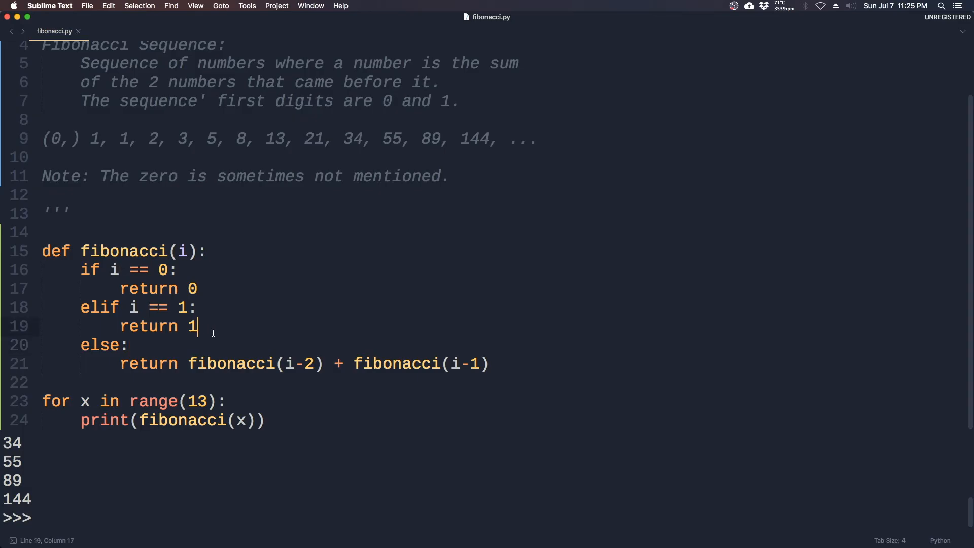
left_click(128, 345)
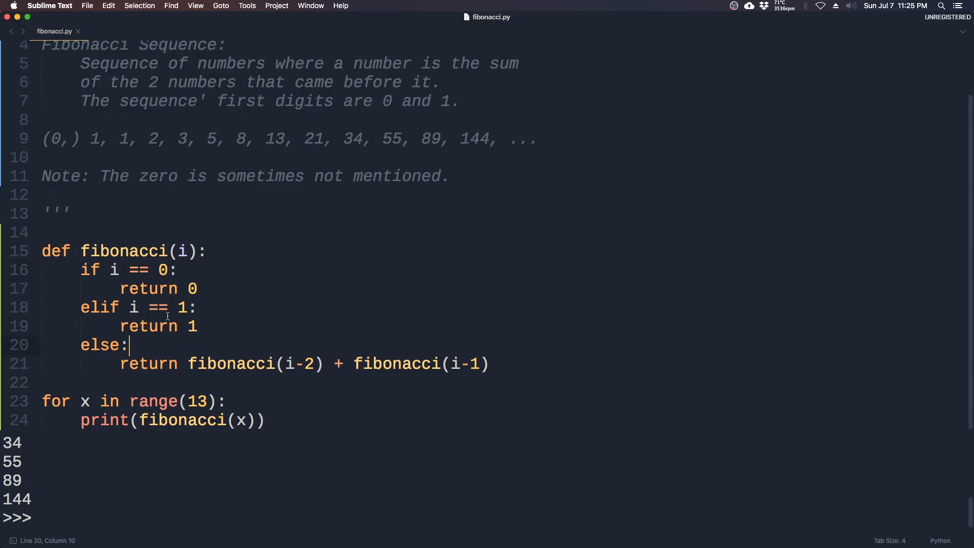
mouse_move(199, 332)
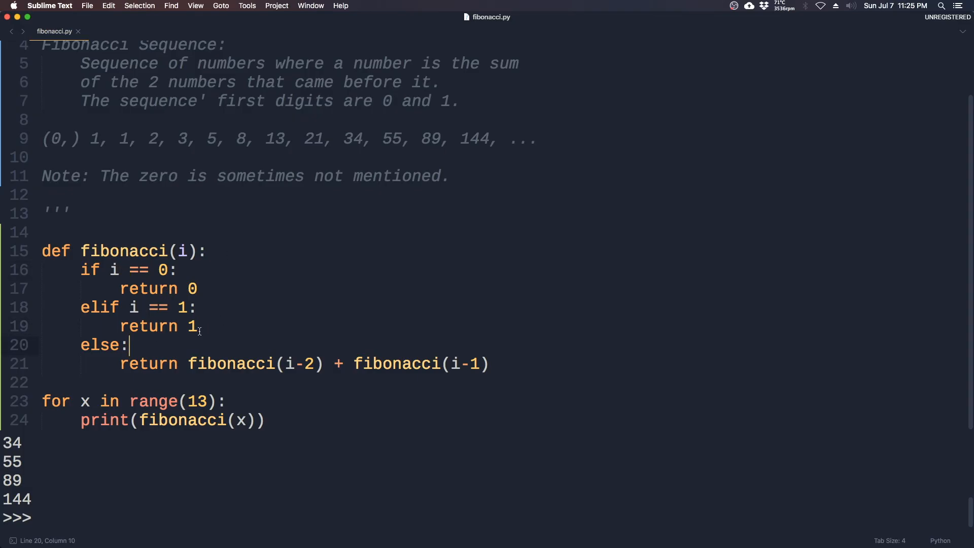
mouse_move(198, 348)
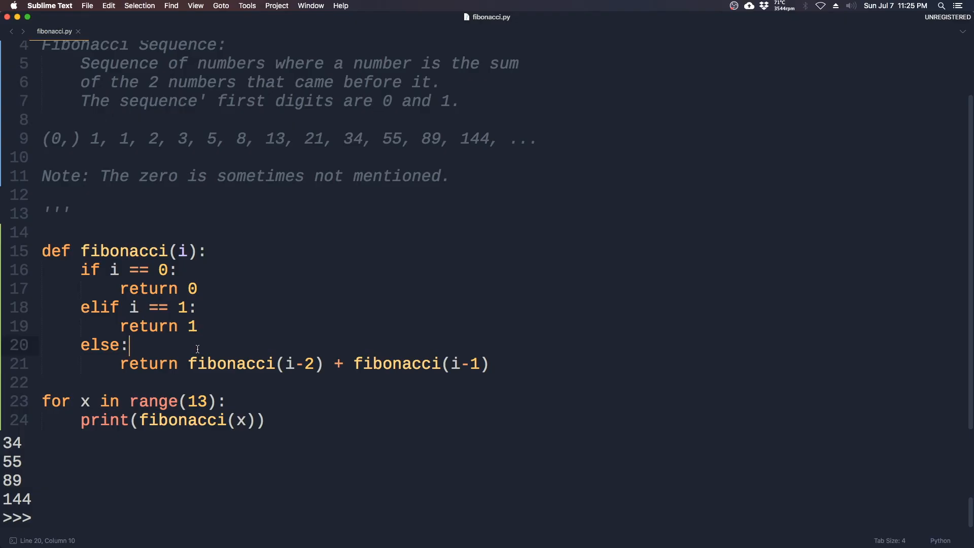
mouse_move(166, 296)
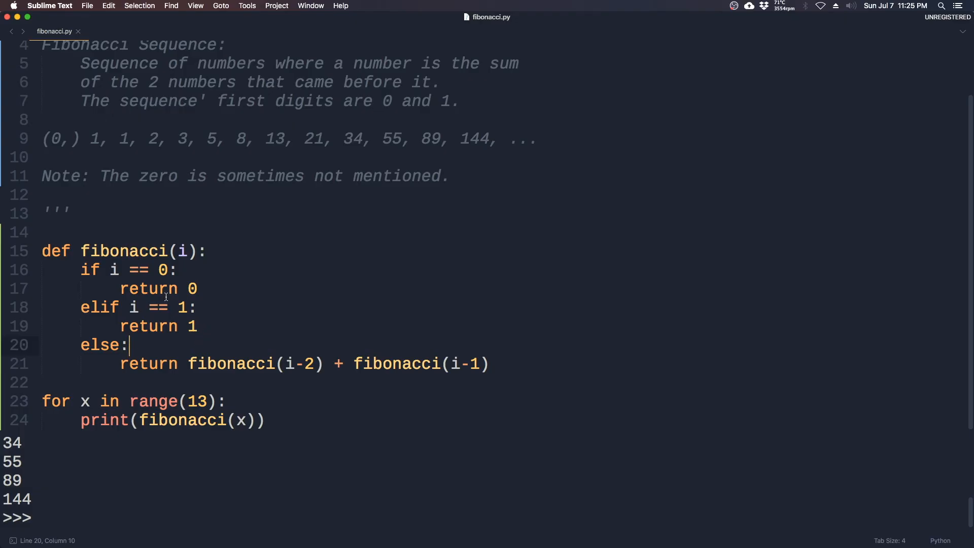
mouse_move(189, 297)
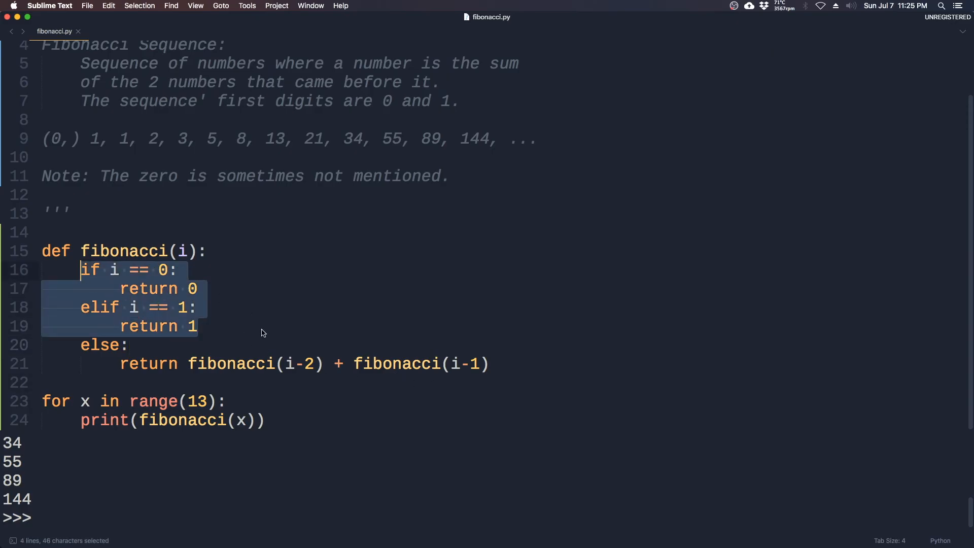
left_click(437, 422)
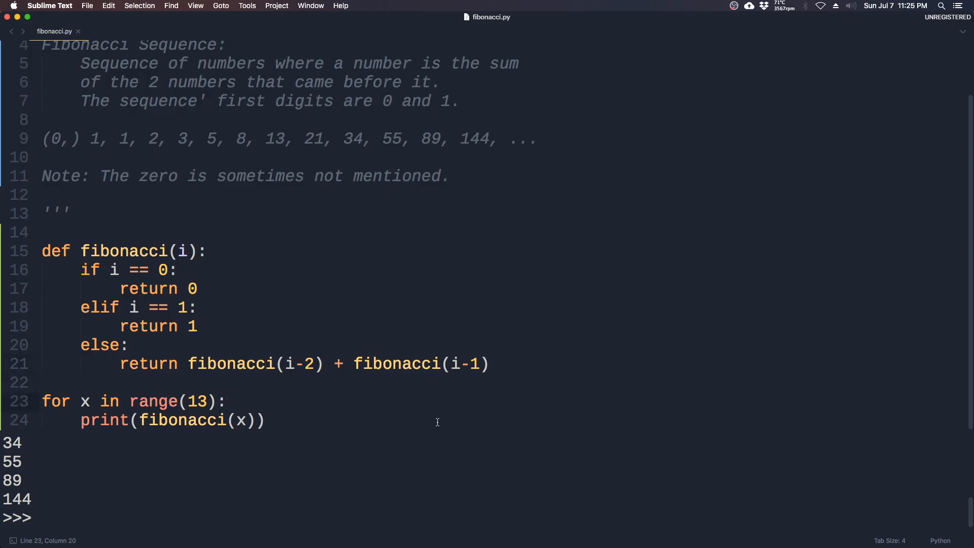
scroll("up", 3)
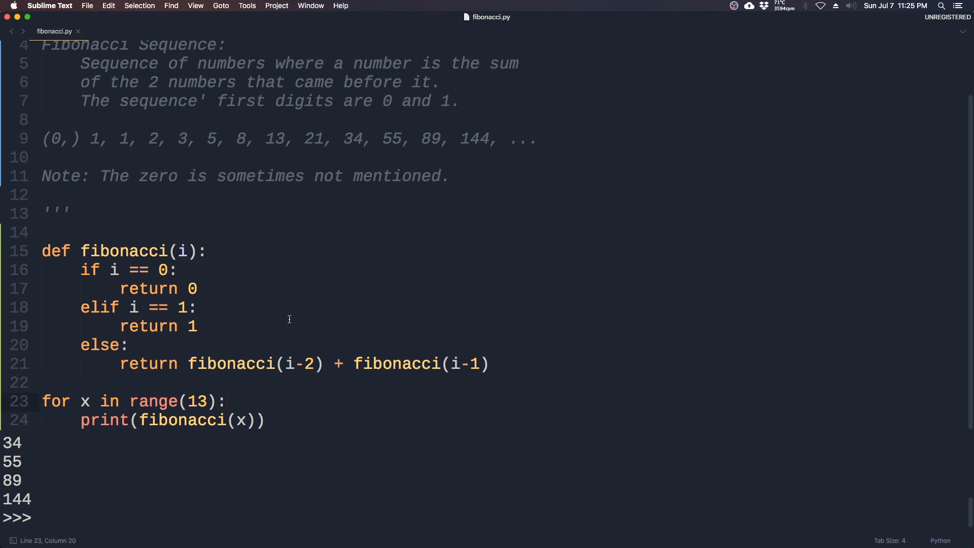
left_click(227, 401)
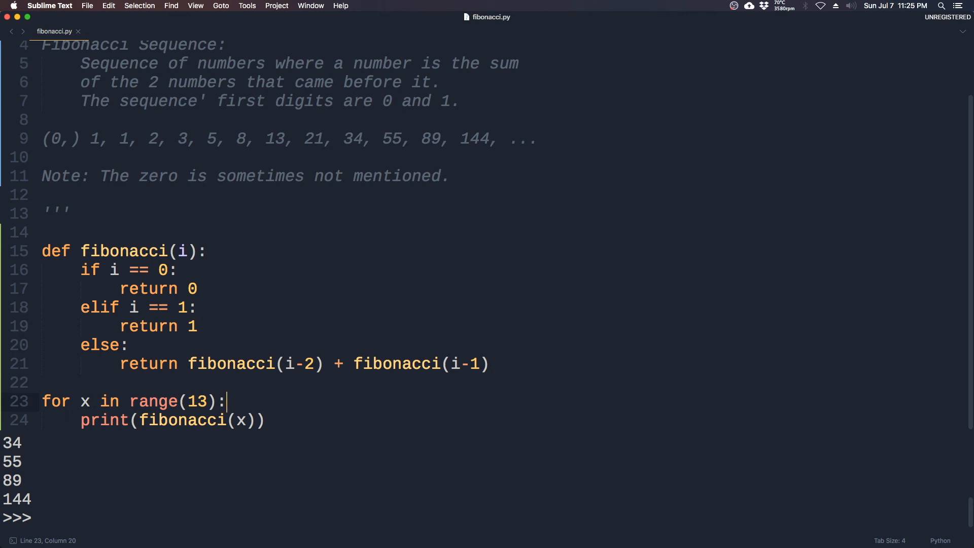